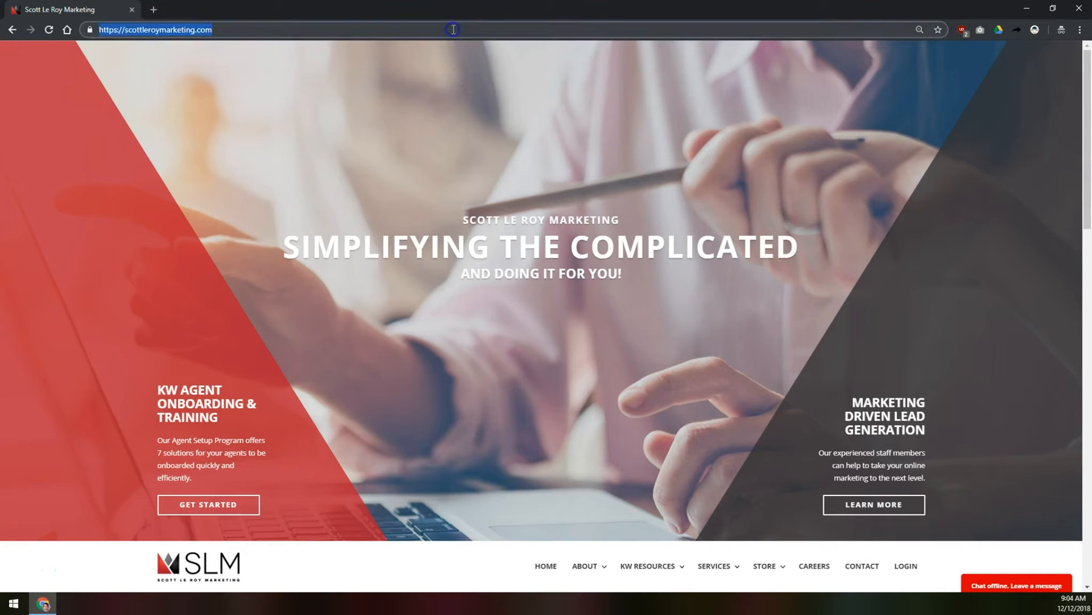
Load the Keller Cloud login page from the agent.k address
{"action": "type", "text": "agent.k"}
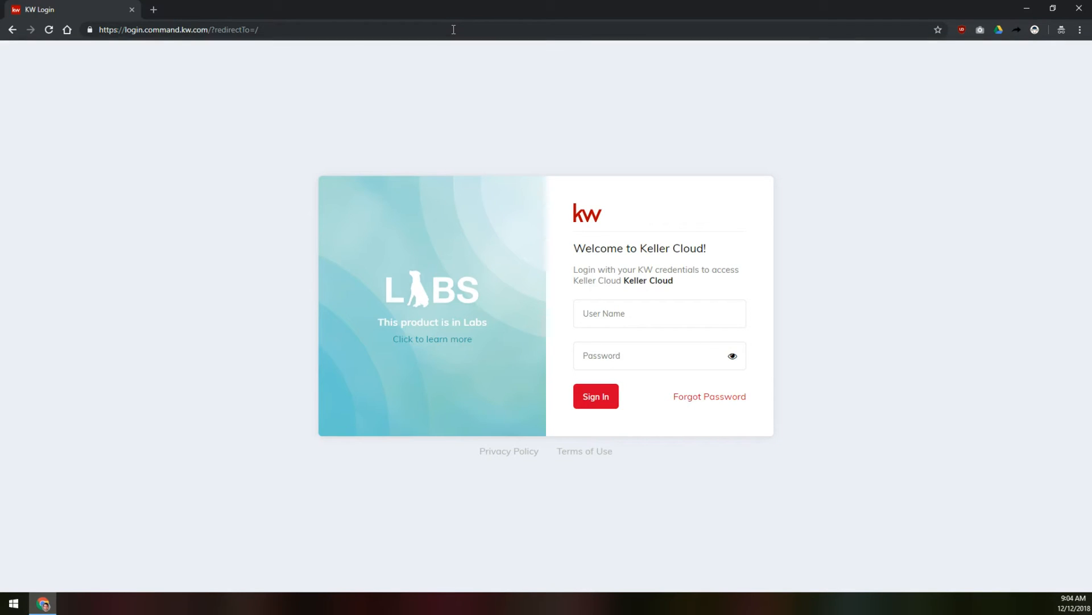
{"action": "mouse_move", "coordinate": [709, 260]}
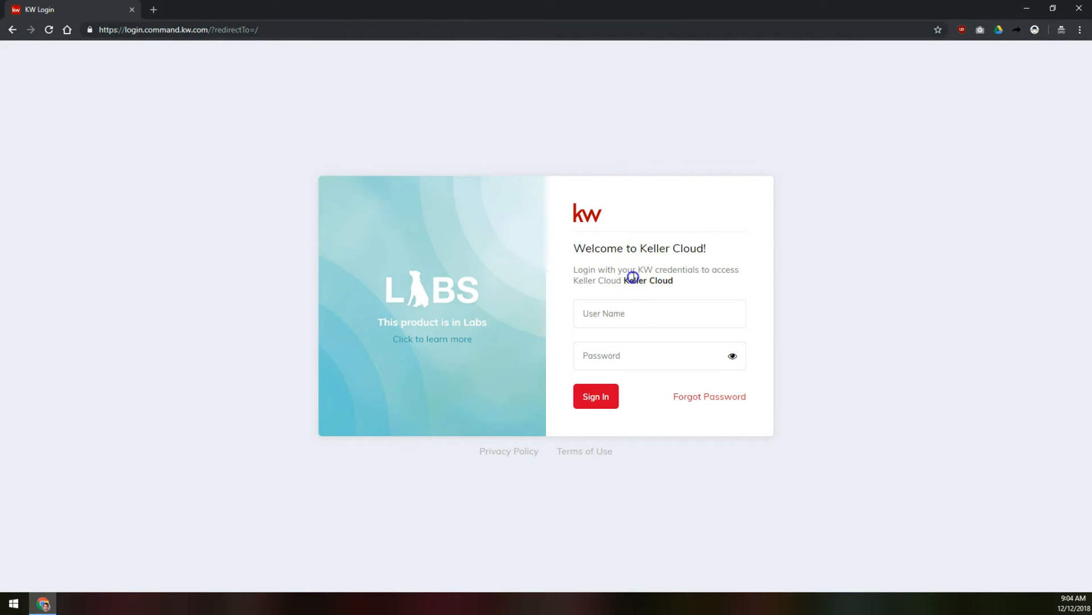
{"action": "left_click", "coordinate": [659, 313]}
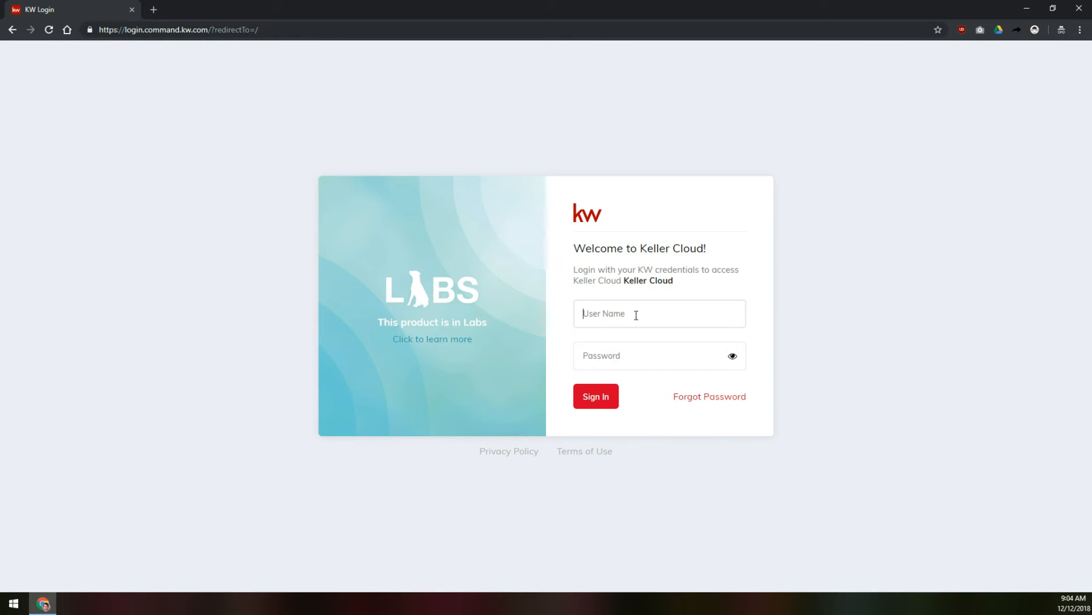
{"action": "type", "text": "rgre"}
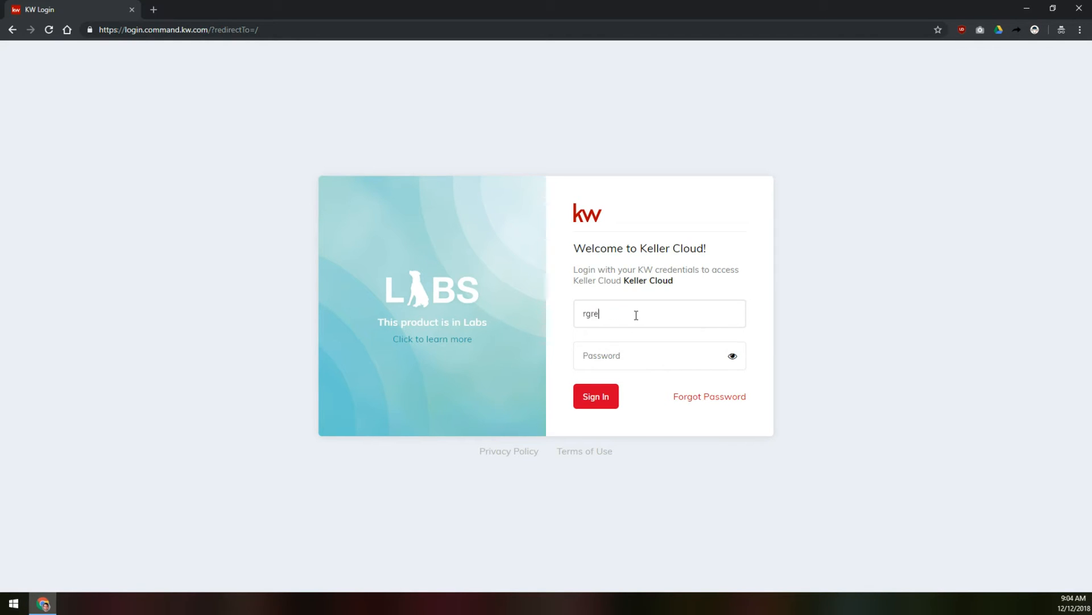
{"action": "left_click", "coordinate": [596, 396]}
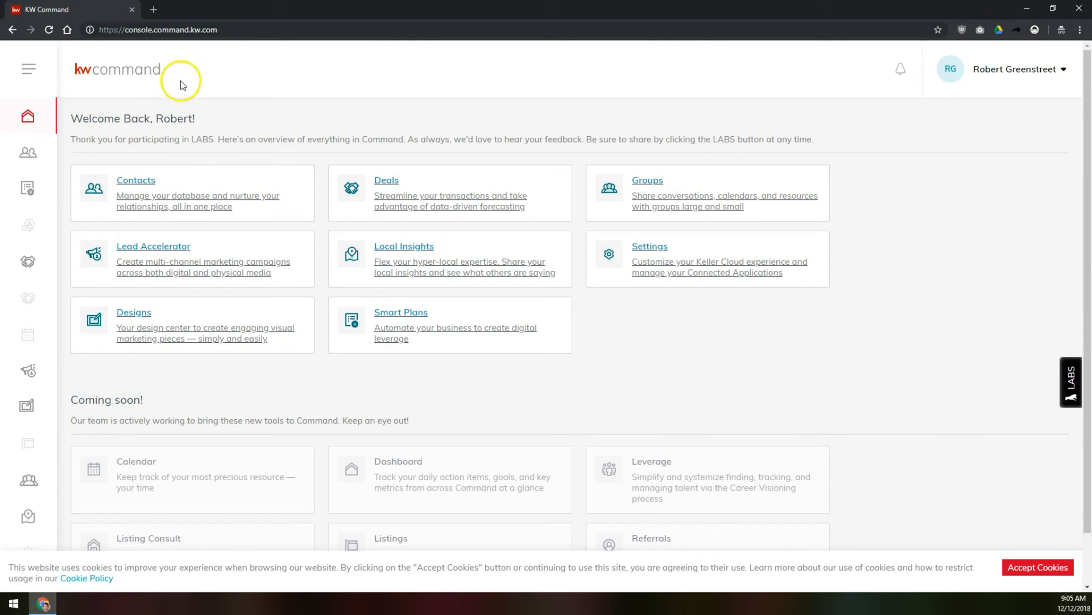
{"action": "mouse_move", "coordinate": [177, 115]}
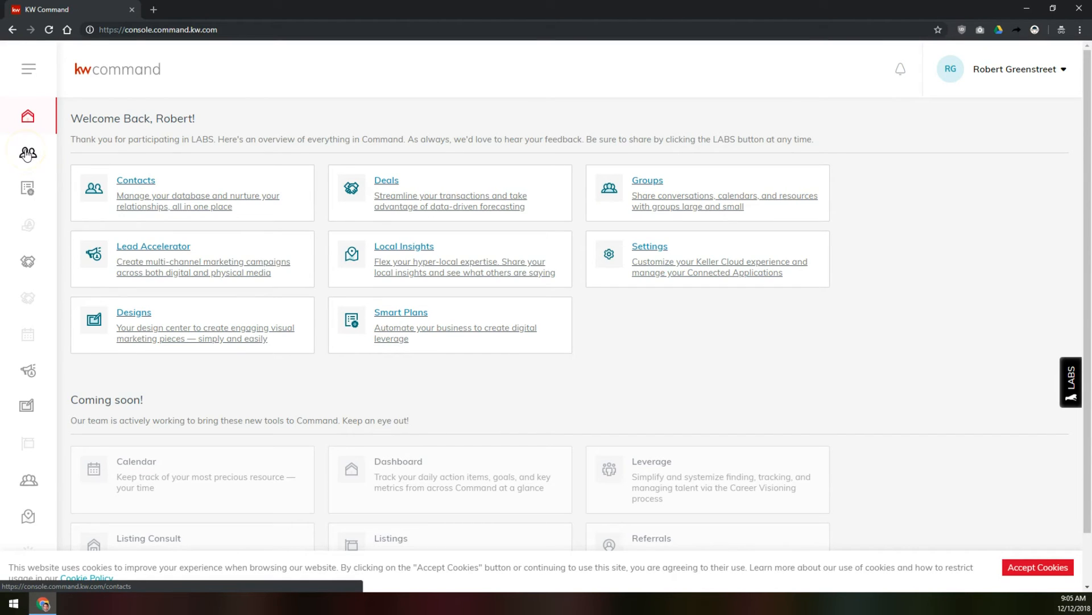
Go to the Contacts section listing 165 contacts
{"action": "left_click", "coordinate": [27, 153]}
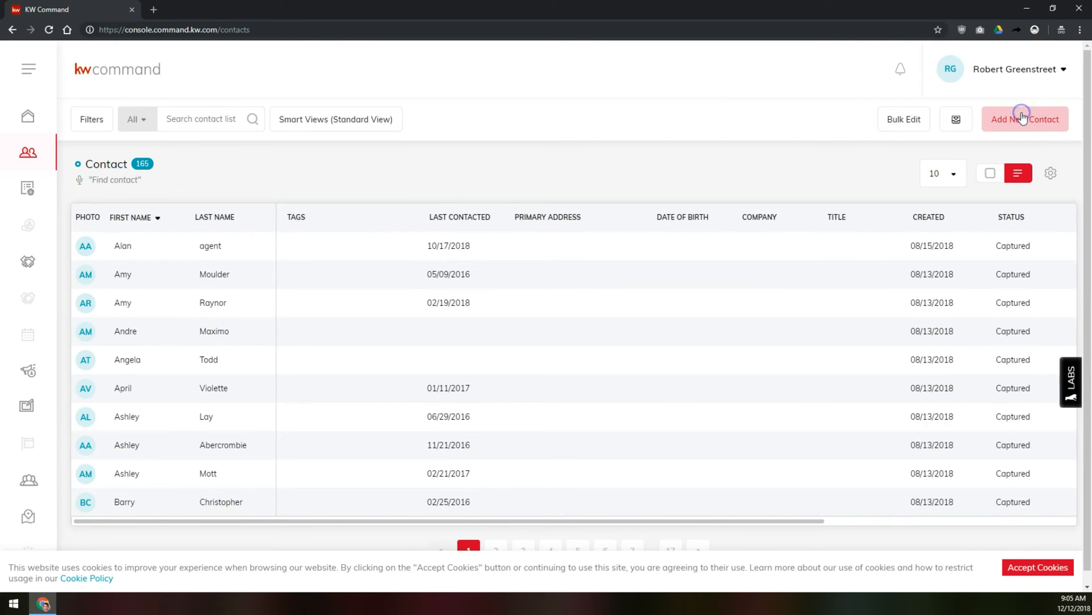
Start a blank Add New Contact form over the contact list
{"action": "left_click", "coordinate": [1024, 118]}
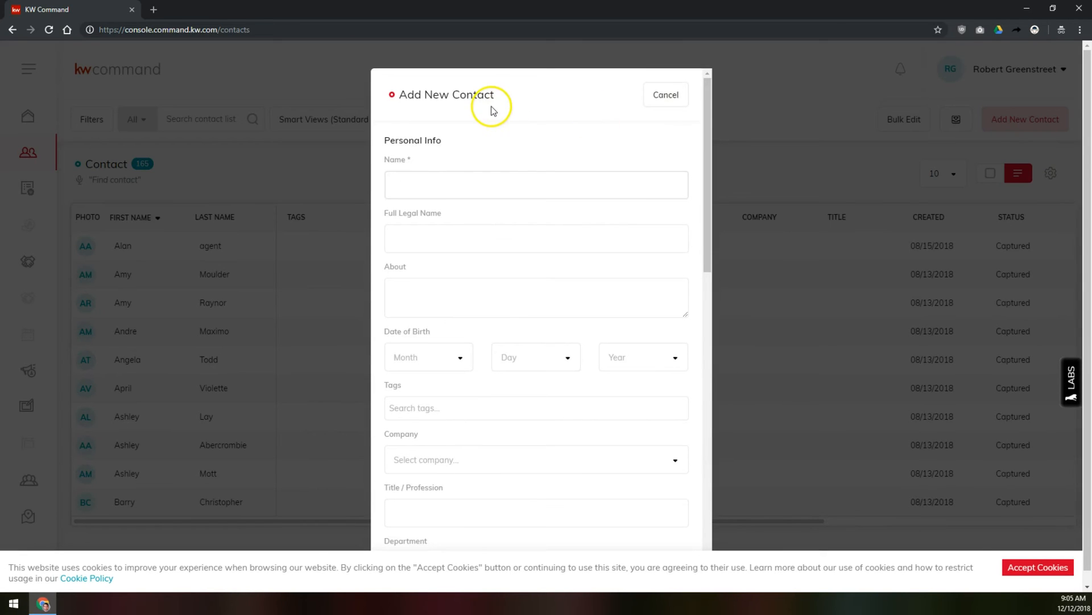
{"action": "mouse_move", "coordinate": [548, 220]}
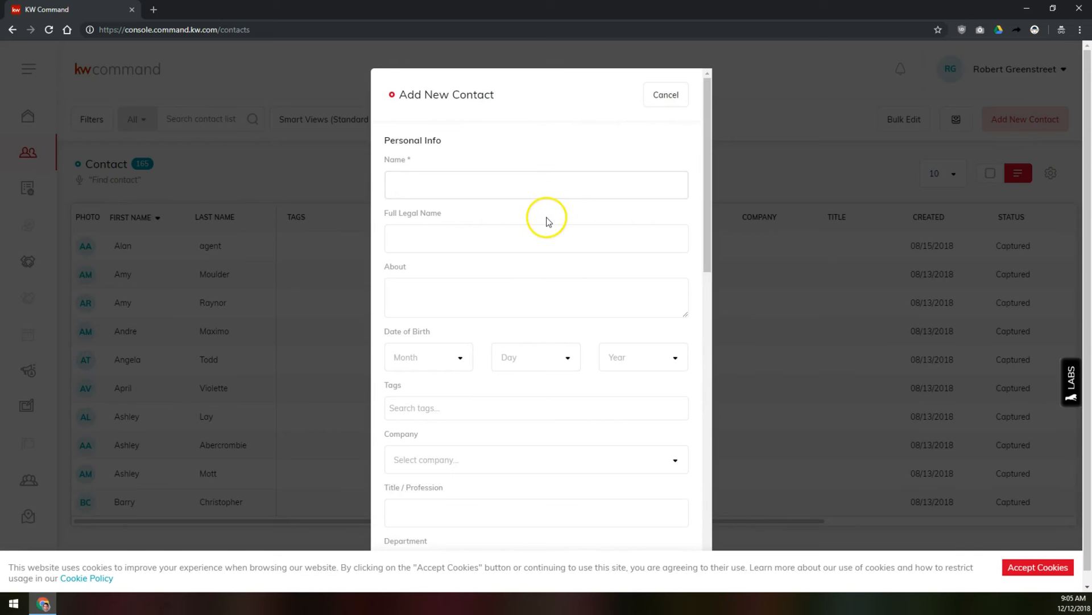
{"action": "scroll", "scroll_direction": "down", "scroll_amount": 3}
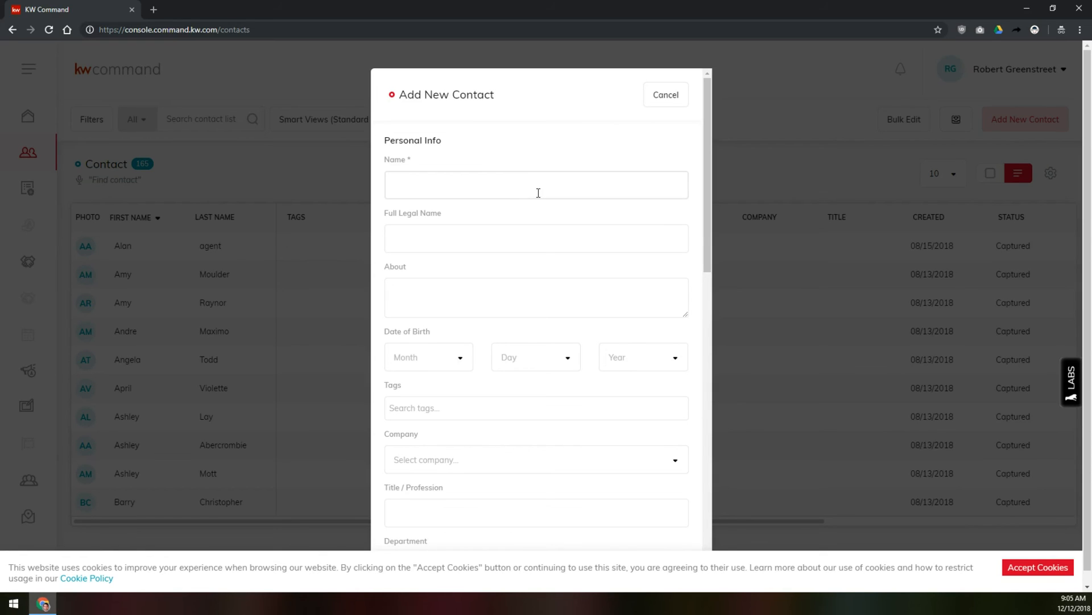
Save a new contact named John Smith, raising the count to 166
{"action": "type", "text": "John Smith"}
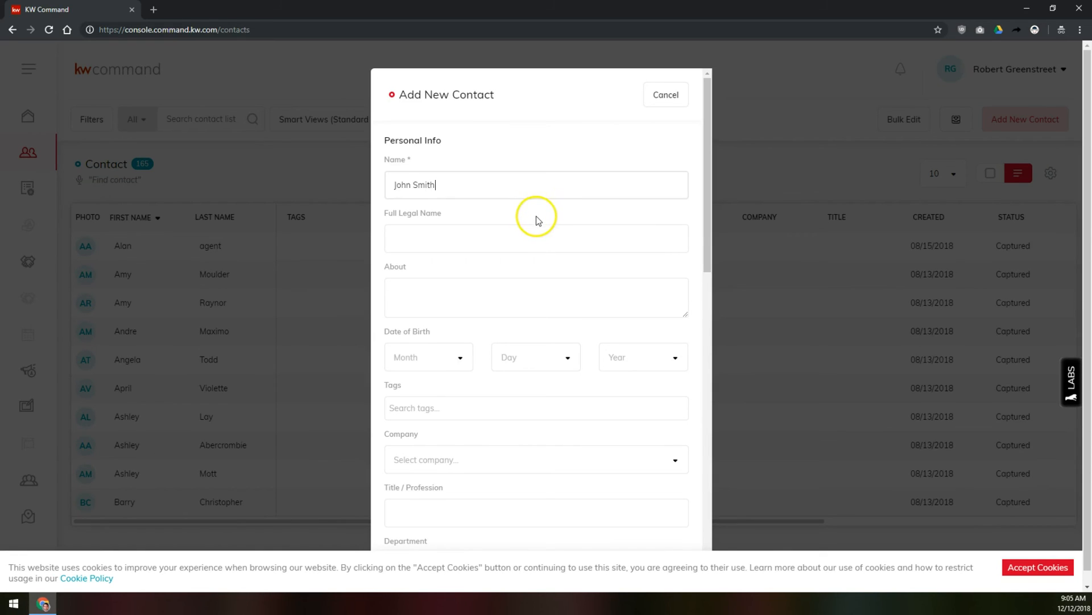
{"action": "scroll", "scroll_direction": "down", "scroll_amount": 3}
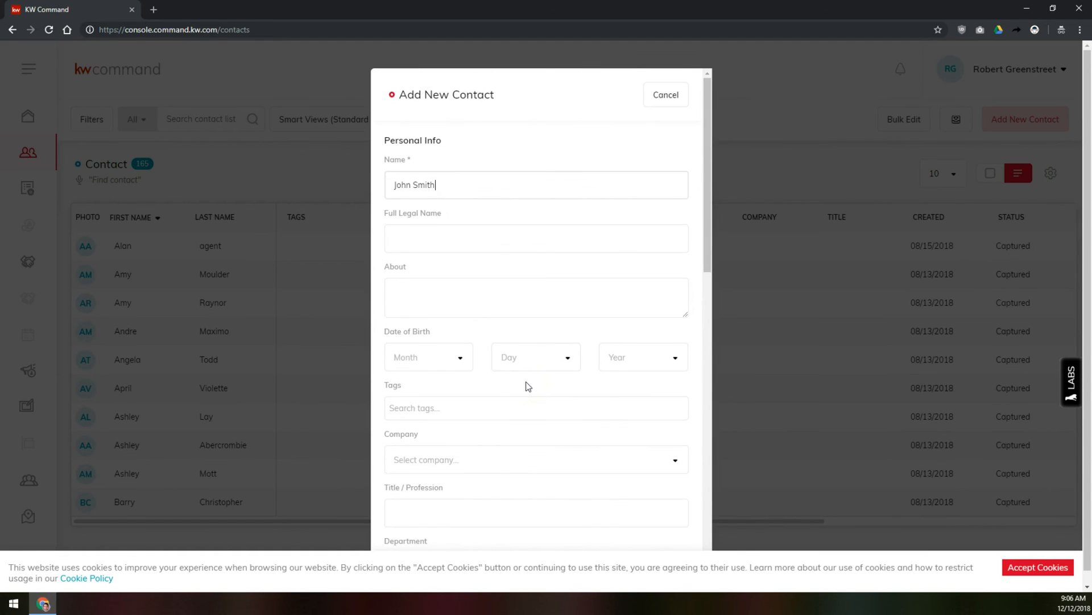
{"action": "scroll", "scroll_direction": "down", "scroll_amount": 3}
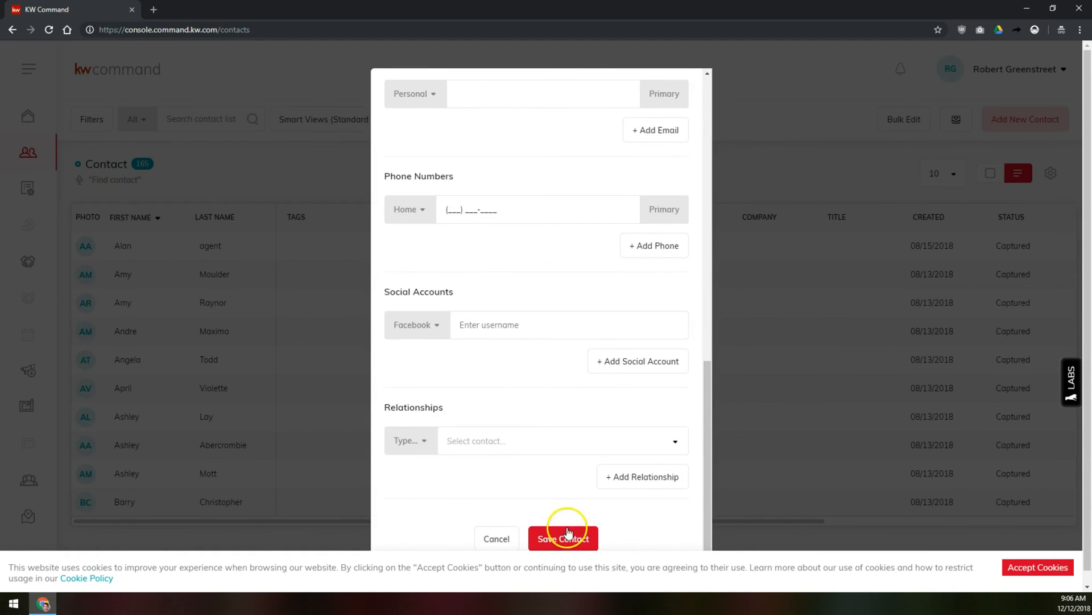
{"action": "left_click", "coordinate": [563, 539]}
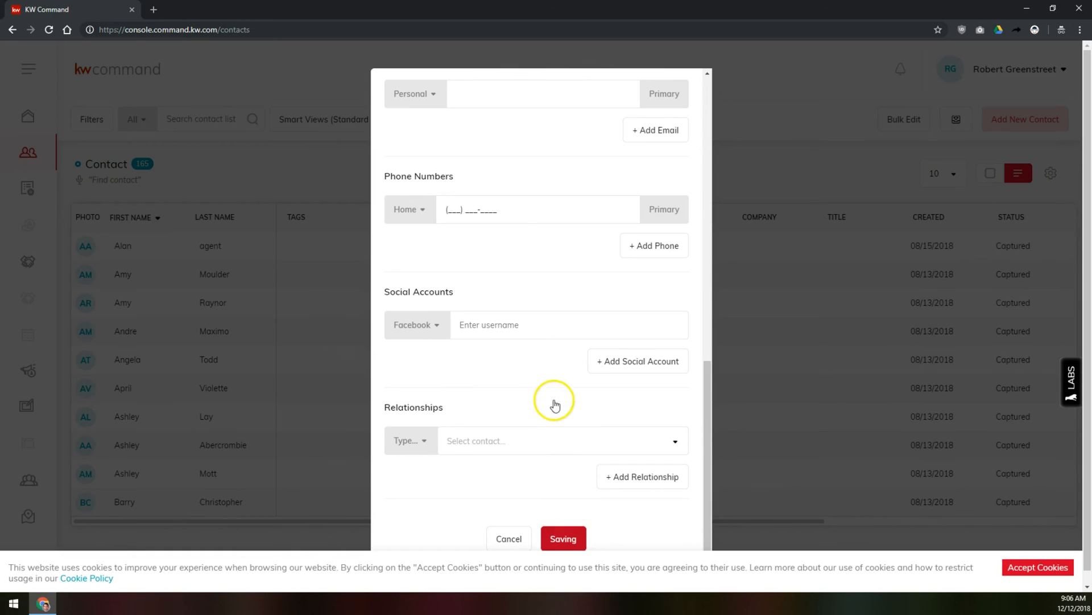
{"action": "left_click", "coordinate": [563, 538]}
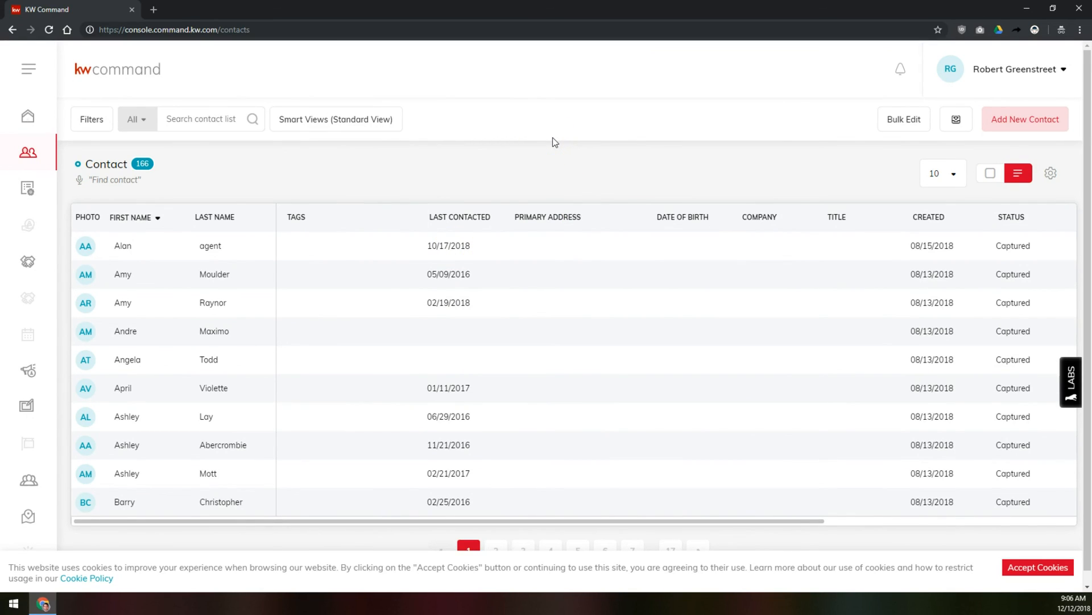
{"action": "mouse_move", "coordinate": [548, 143]}
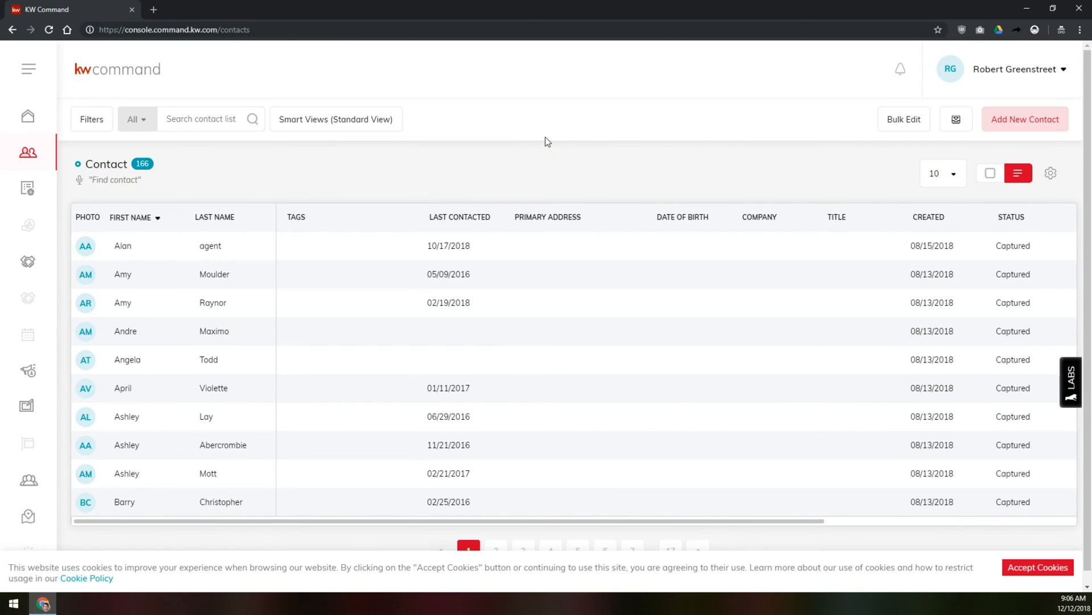